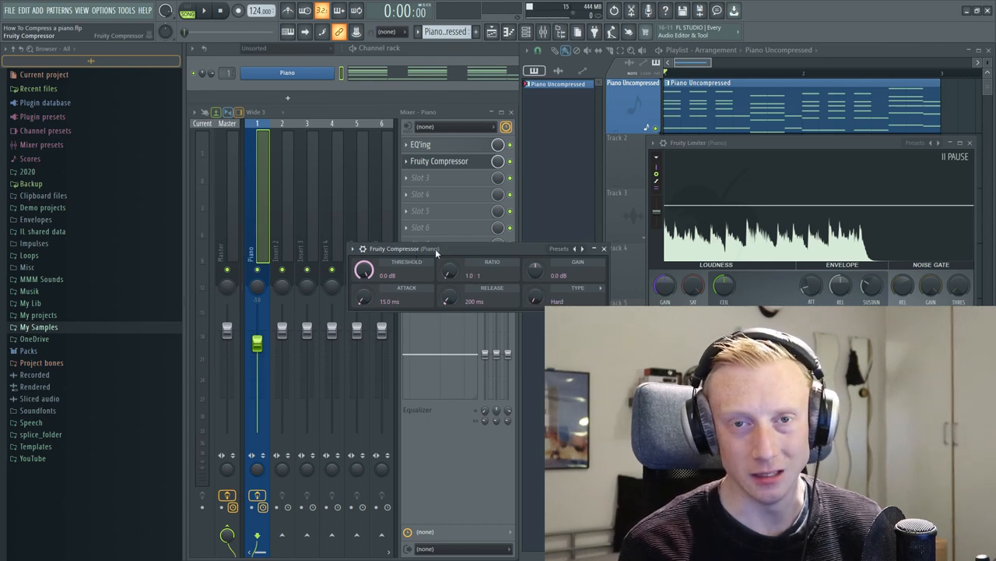
# Step: Set the piano compressor to about -13.8 dB threshold and 5:1 ratio, slightly shortening attack
pyautogui.click(204, 10)
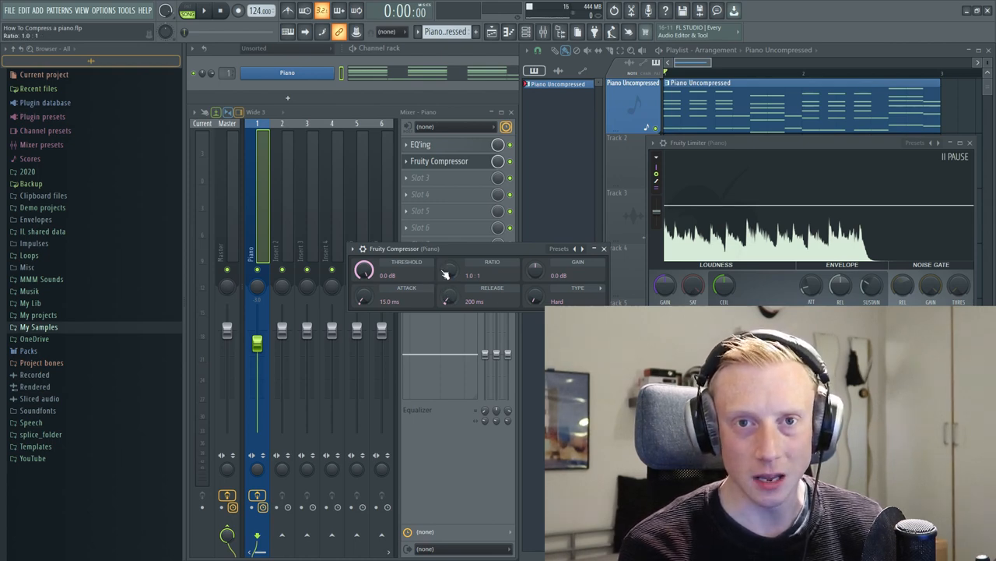
pyautogui.moveTo(363, 270); pyautogui.dragTo(364, 281)
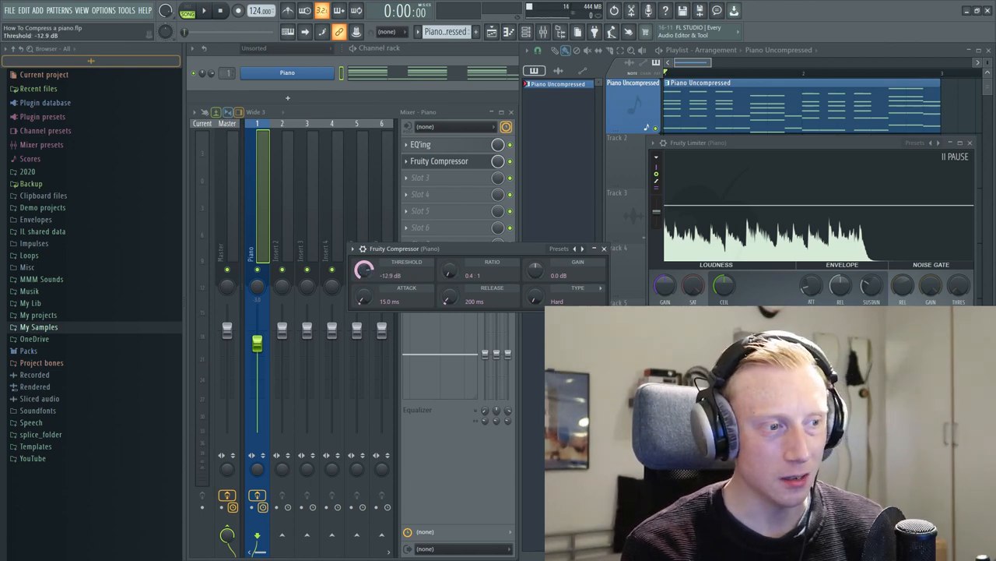
pyautogui.moveTo(363, 270); pyautogui.dragTo(363, 277)
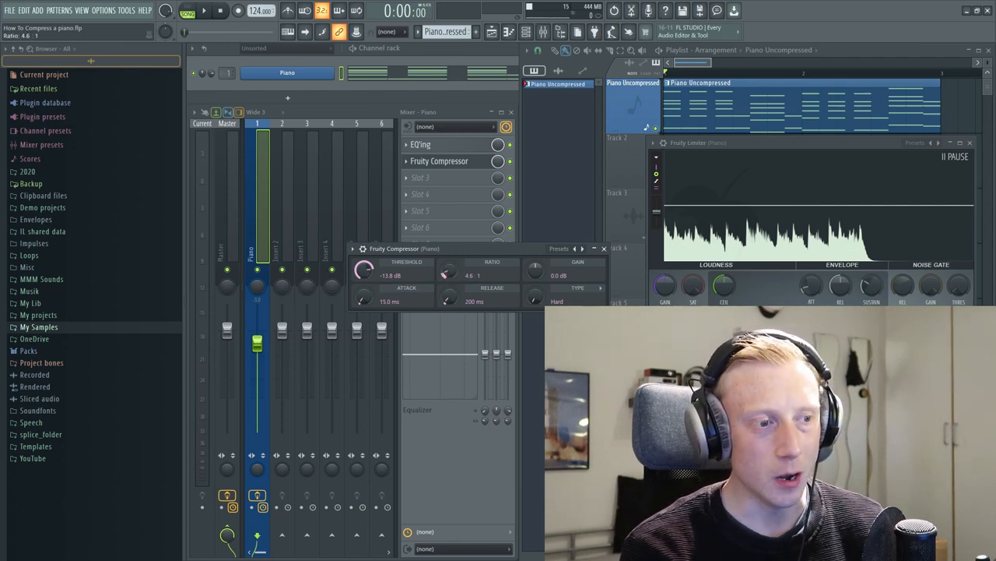
pyautogui.moveTo(448, 272); pyautogui.dragTo(448, 265)
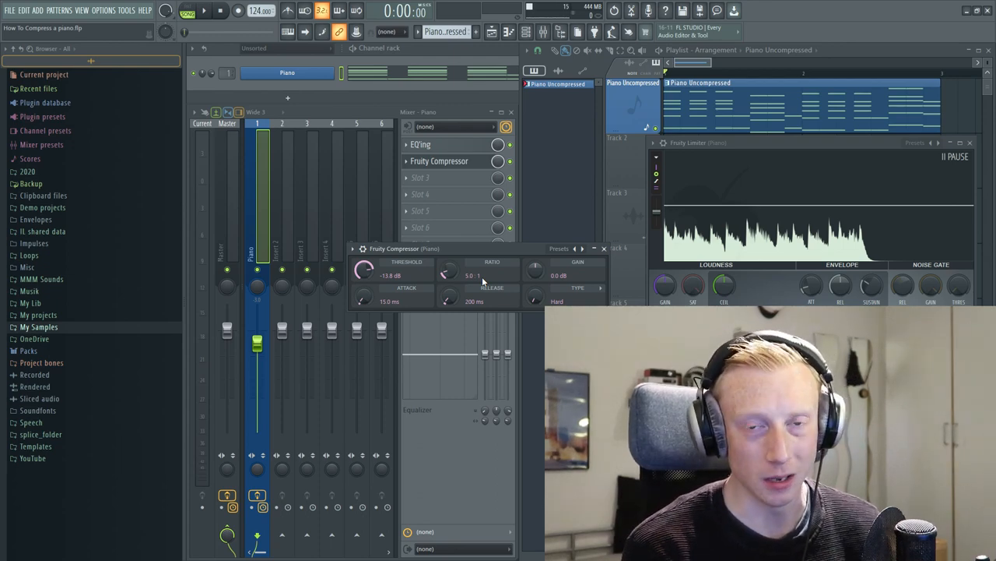
pyautogui.moveTo(363, 301); pyautogui.dragTo(362, 307)
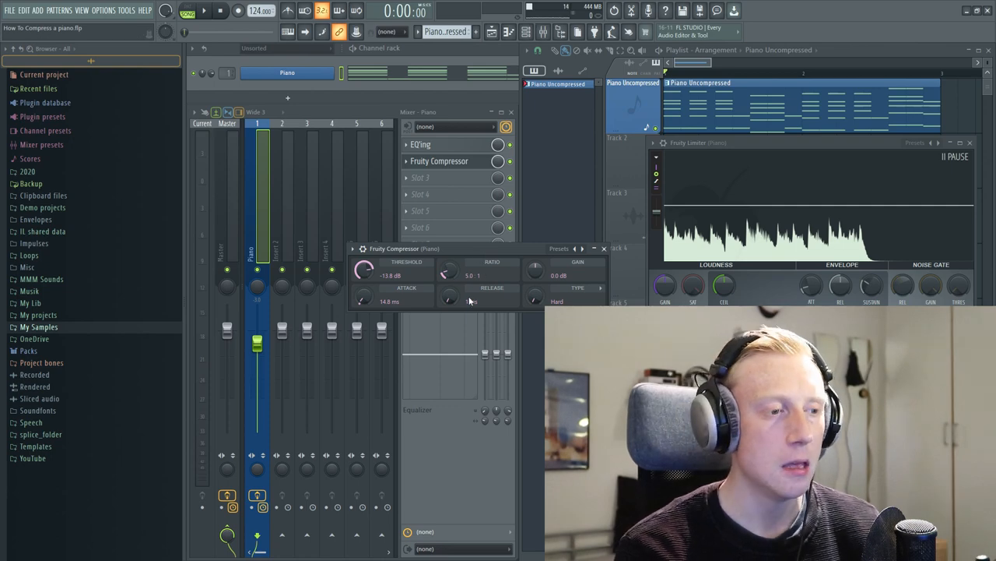
# Step: Change the compressor release, first to about 193 ms, then up to about 271 ms
pyautogui.moveTo(450, 298); pyautogui.dragTo(449, 302)
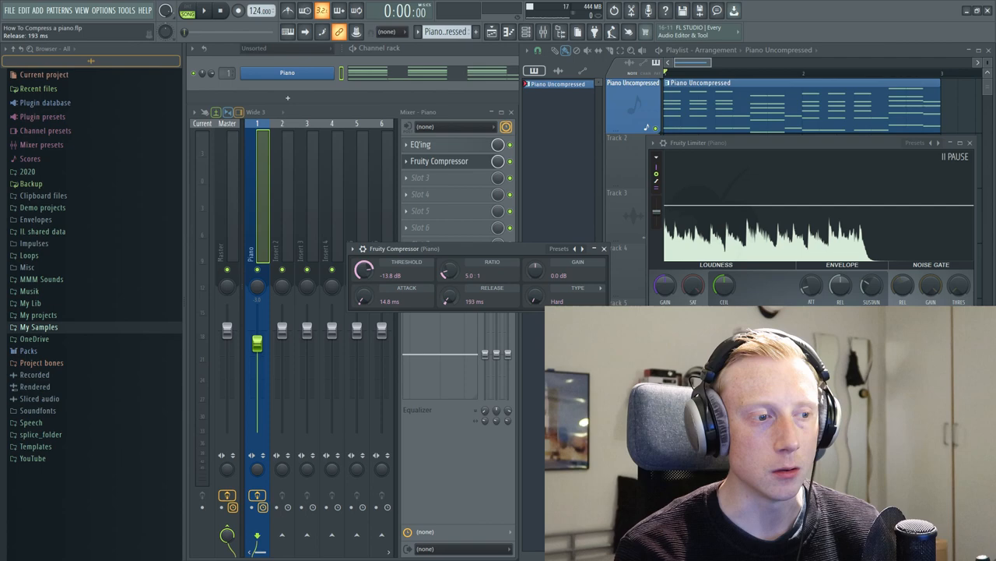
pyautogui.moveTo(448, 298); pyautogui.dragTo(448, 280)
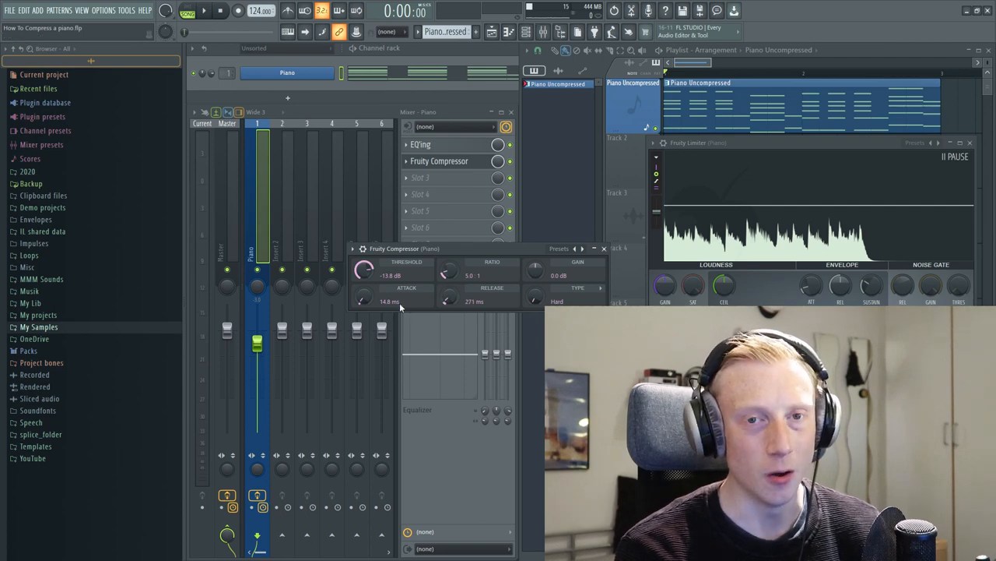
pyautogui.moveTo(448, 301)
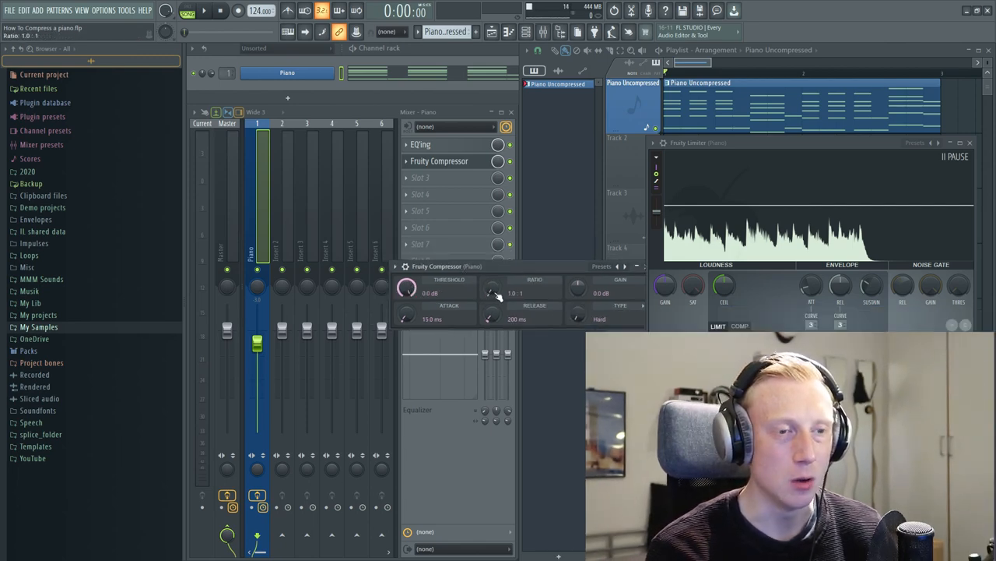
# Step: Set the compressor ratio to 6:1, threshold to about -11.7 dB and attack to 18 ms
pyautogui.moveTo(490, 292); pyautogui.dragTo(494, 280)
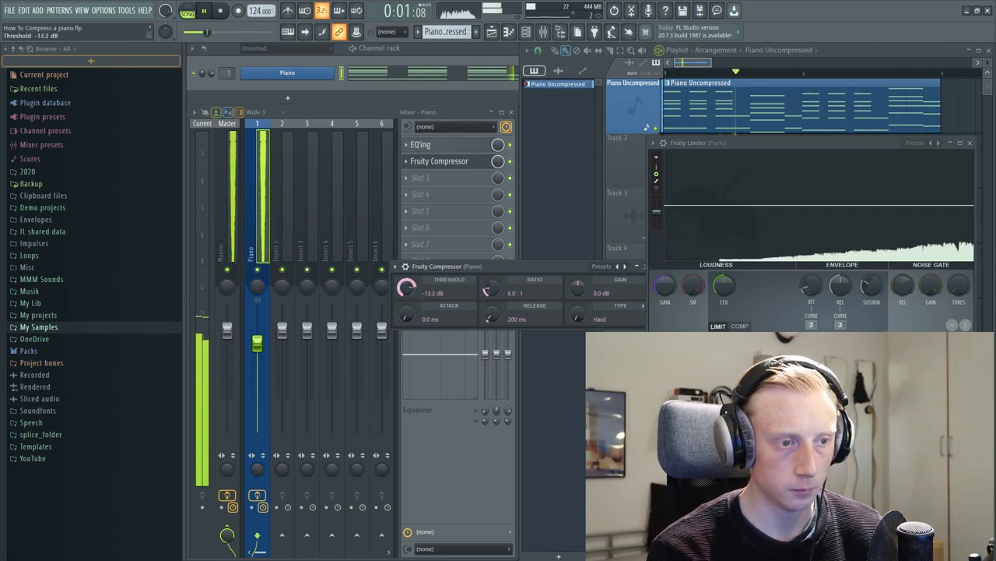
pyautogui.moveTo(407, 286); pyautogui.dragTo(410, 280)
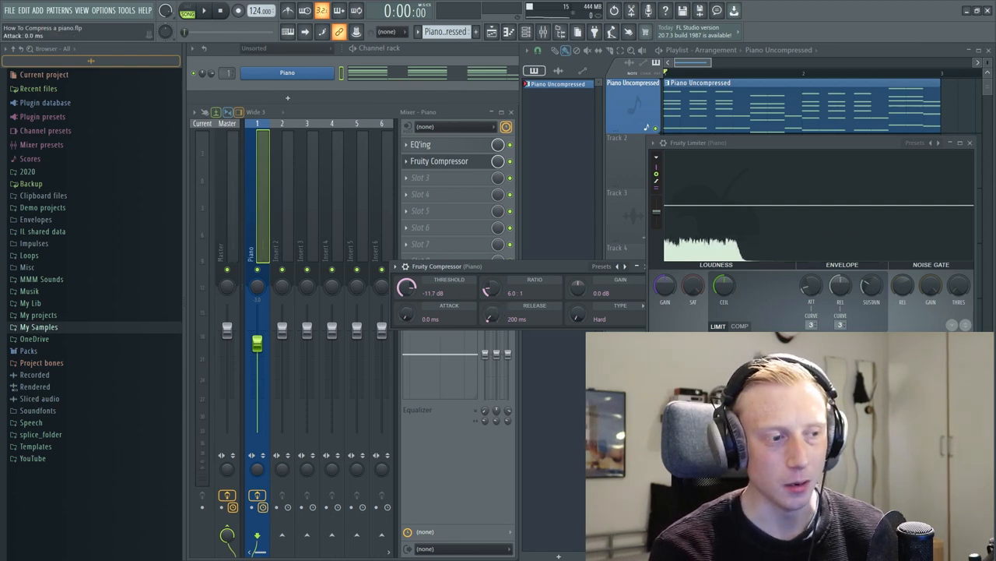
pyautogui.moveTo(406, 310); pyautogui.dragTo(409, 302)
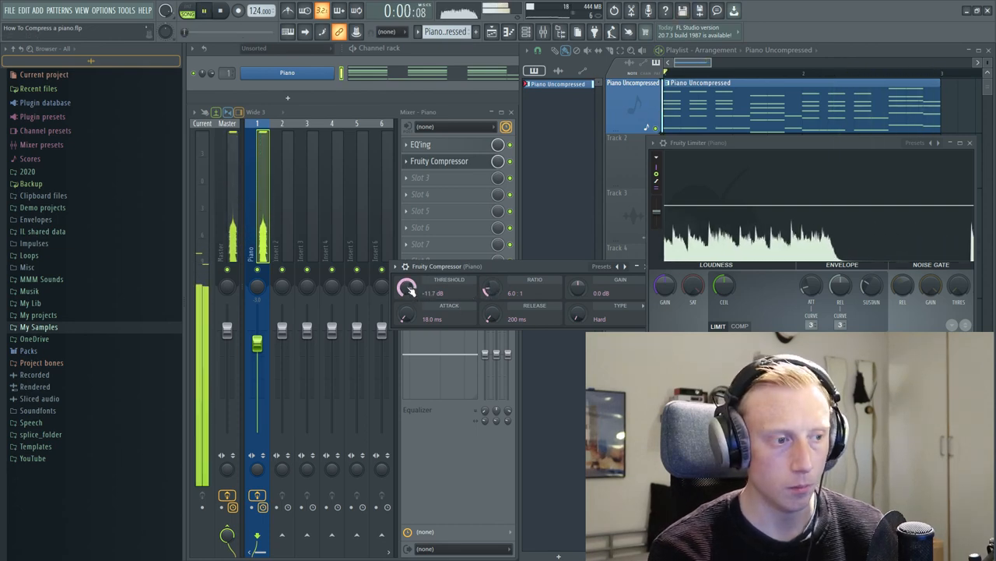
# Step: Lower the compressor threshold to about -14.7 dB and open the plugin list for Slot 3
pyautogui.moveTo(405, 286); pyautogui.dragTo(405, 296)
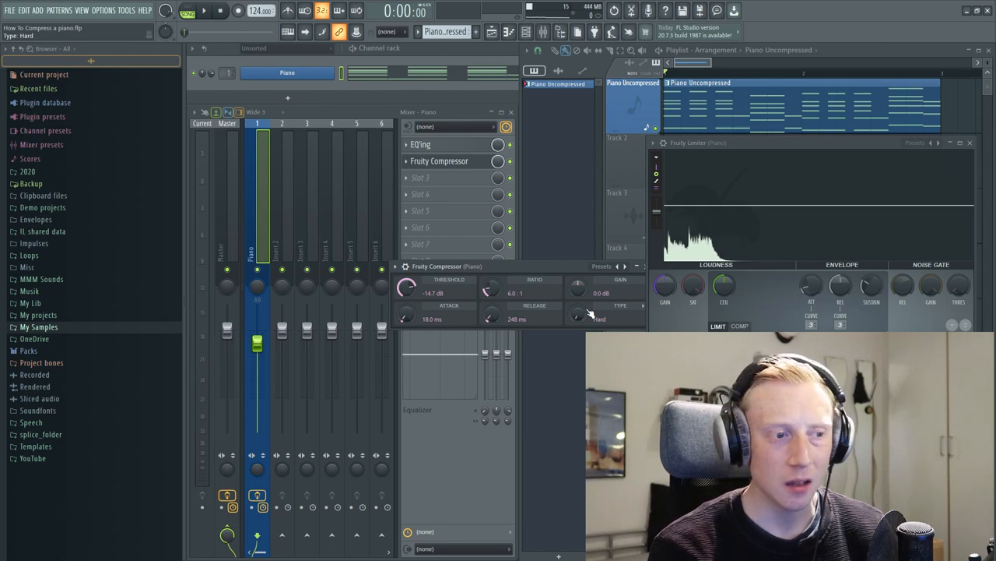
pyautogui.click(492, 315)
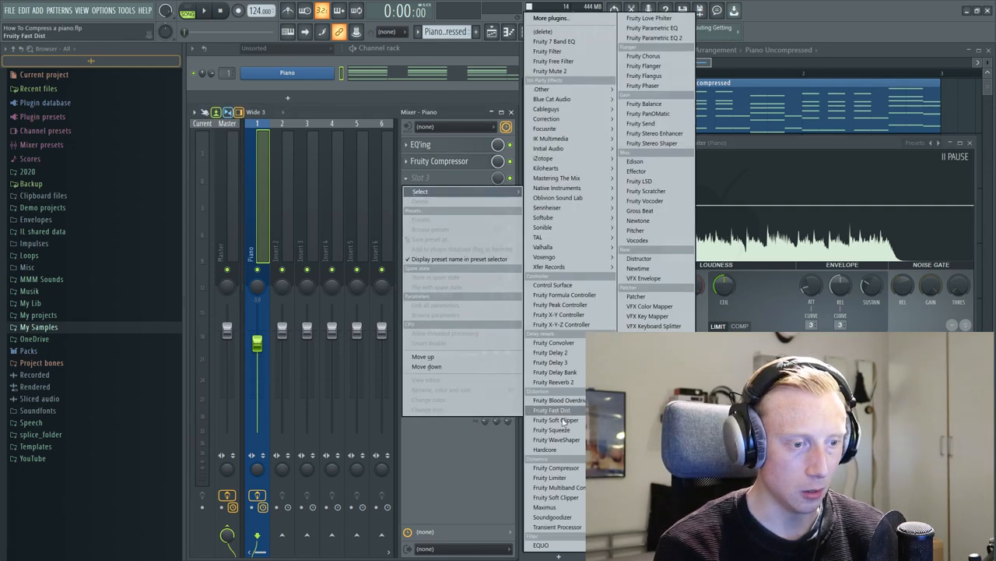
# Step: Load a second Fruity Compressor into Slot 3 and raise its ratio to about 5:1
pyautogui.click(556, 467)
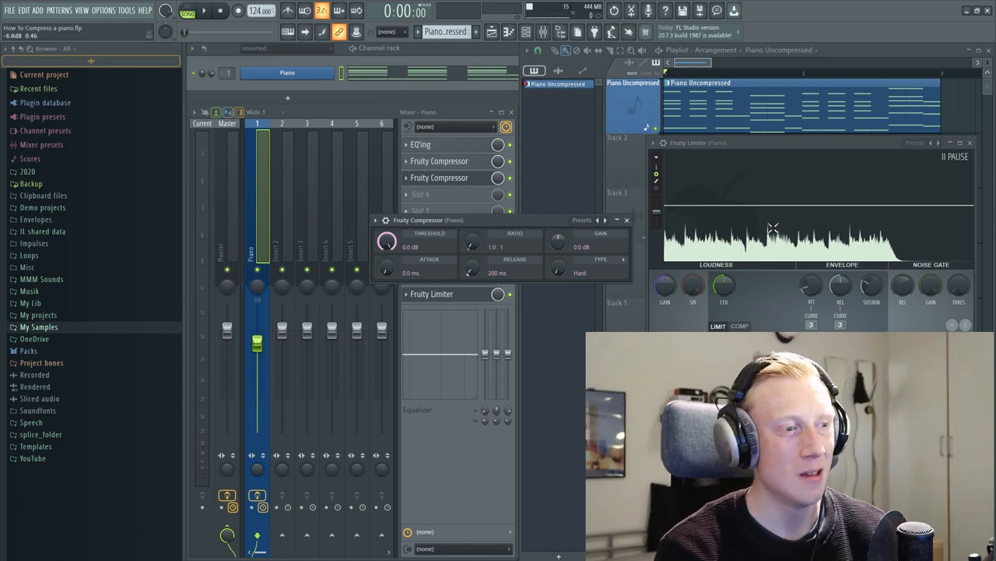
pyautogui.moveTo(471, 245); pyautogui.dragTo(478, 253)
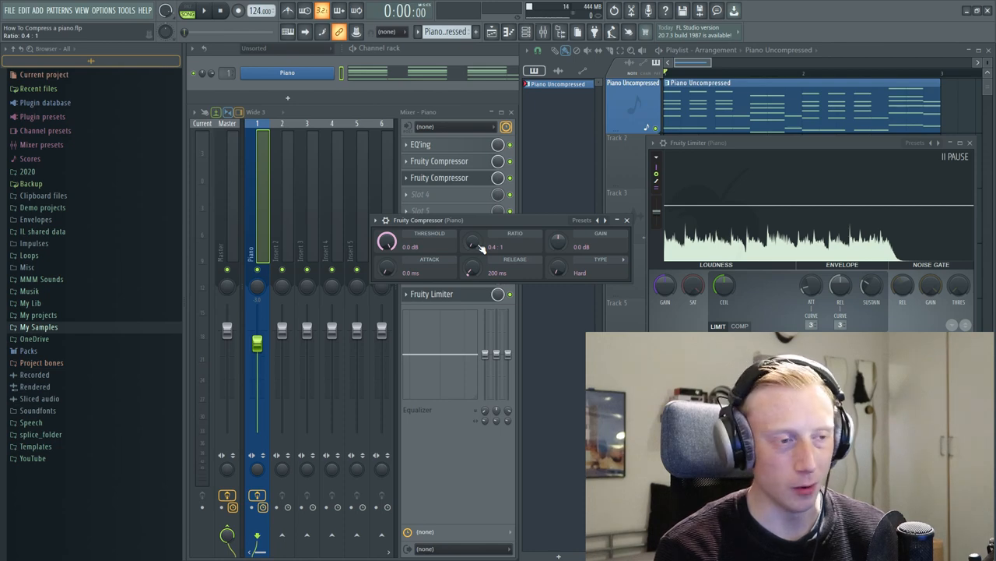
pyautogui.moveTo(471, 243); pyautogui.dragTo(471, 229)
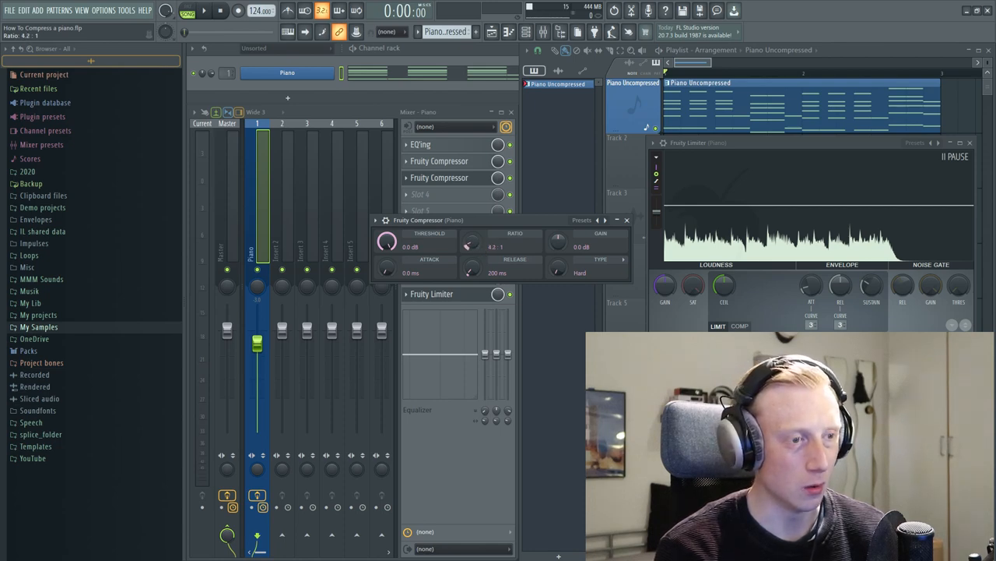
pyautogui.moveTo(471, 241); pyautogui.dragTo(473, 234)
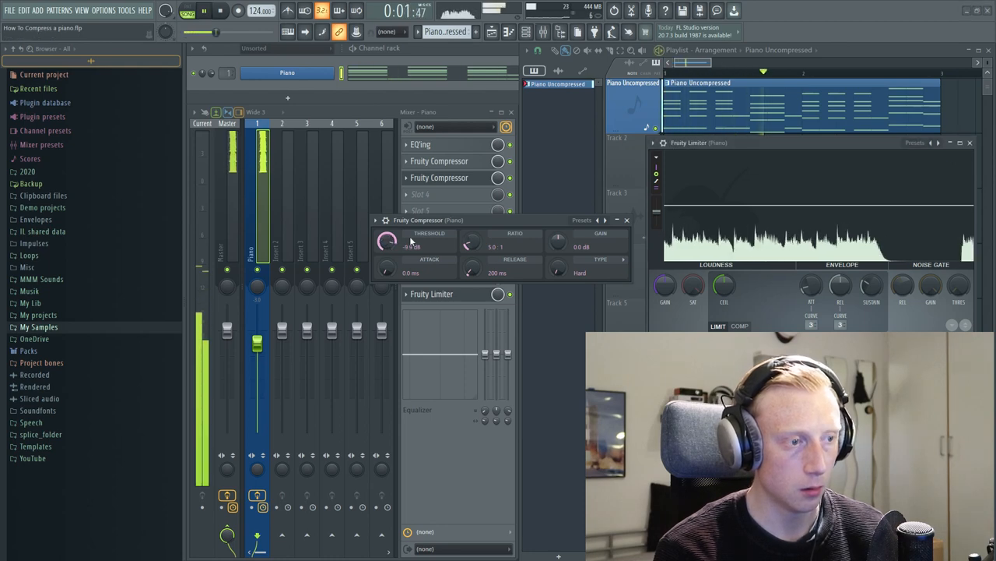
# Step: Lower the second compressor's threshold to about -12.6 dB
pyautogui.moveTo(387, 240); pyautogui.dragTo(387, 265)
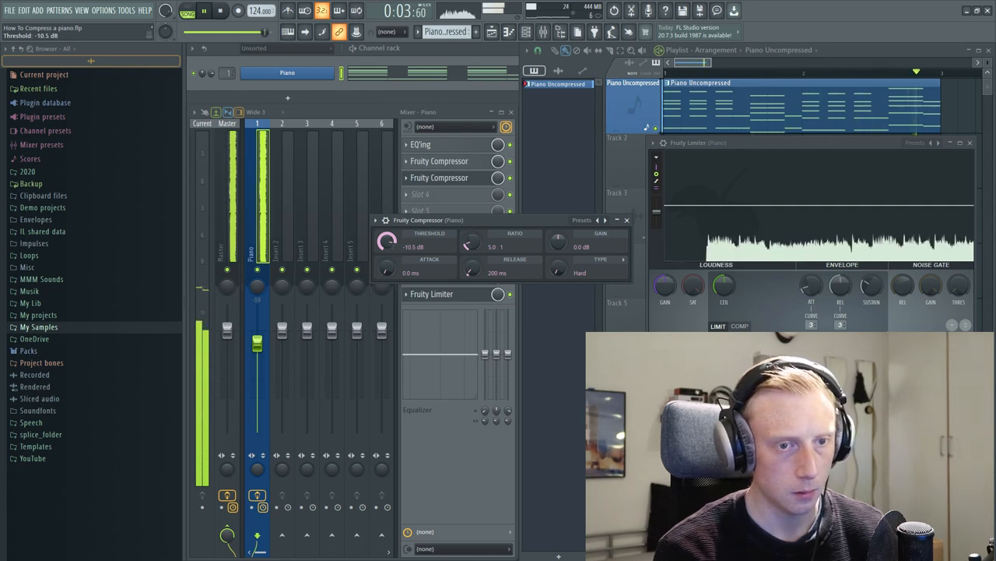
pyautogui.click(220, 11)
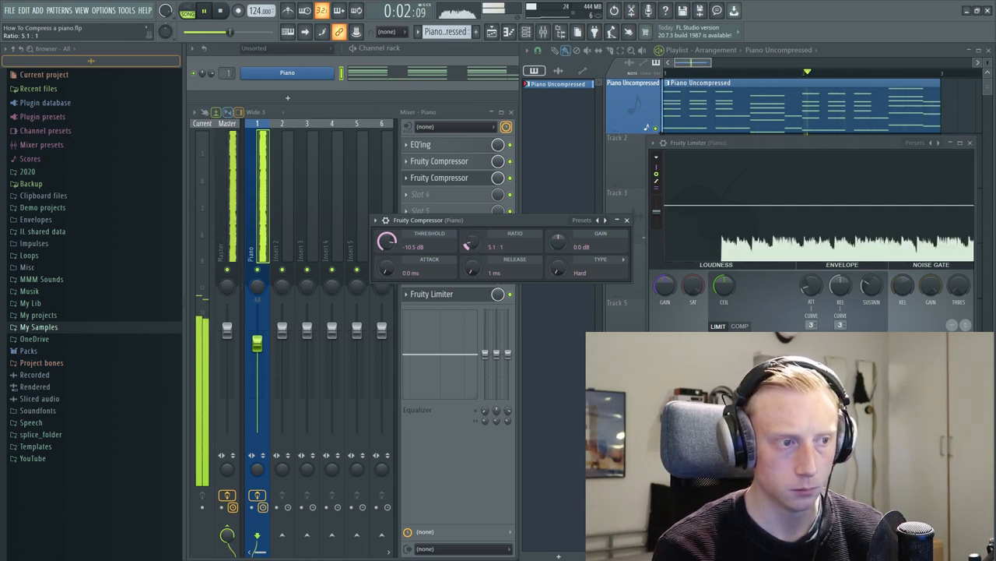
pyautogui.moveTo(386, 240); pyautogui.dragTo(387, 249)
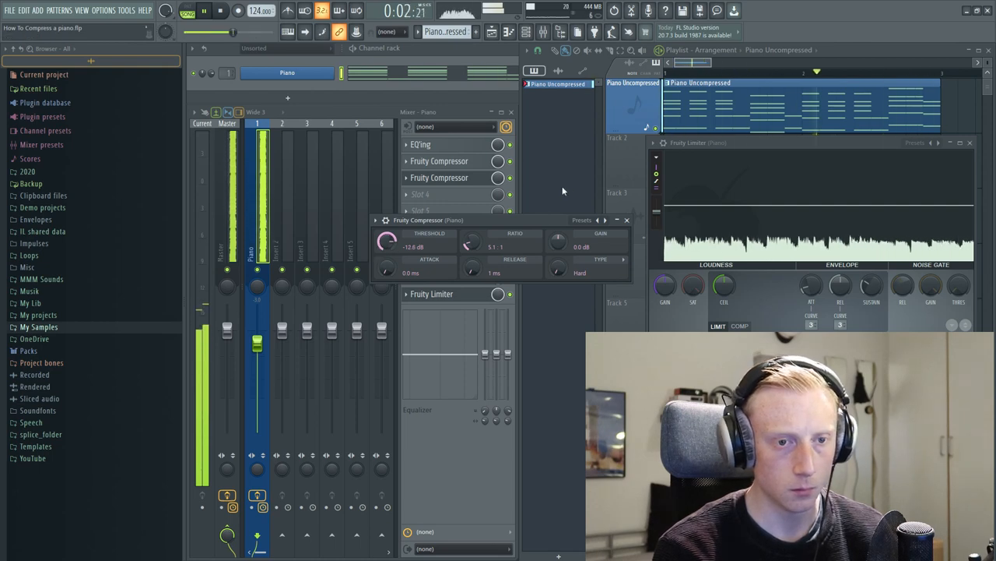
pyautogui.click(220, 11)
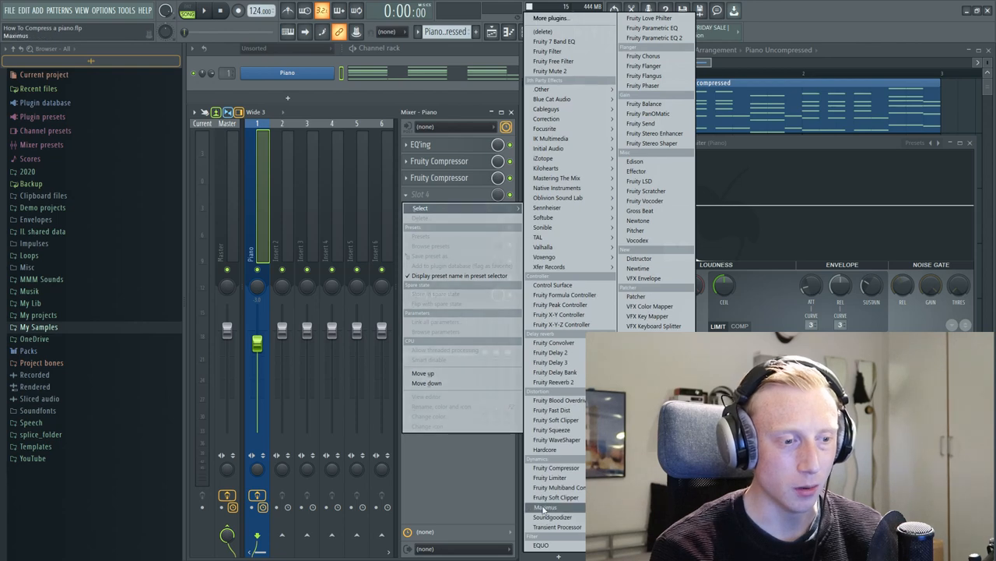
# Step: Load Maximus into the piano track's fourth insert slot
pyautogui.click(545, 507)
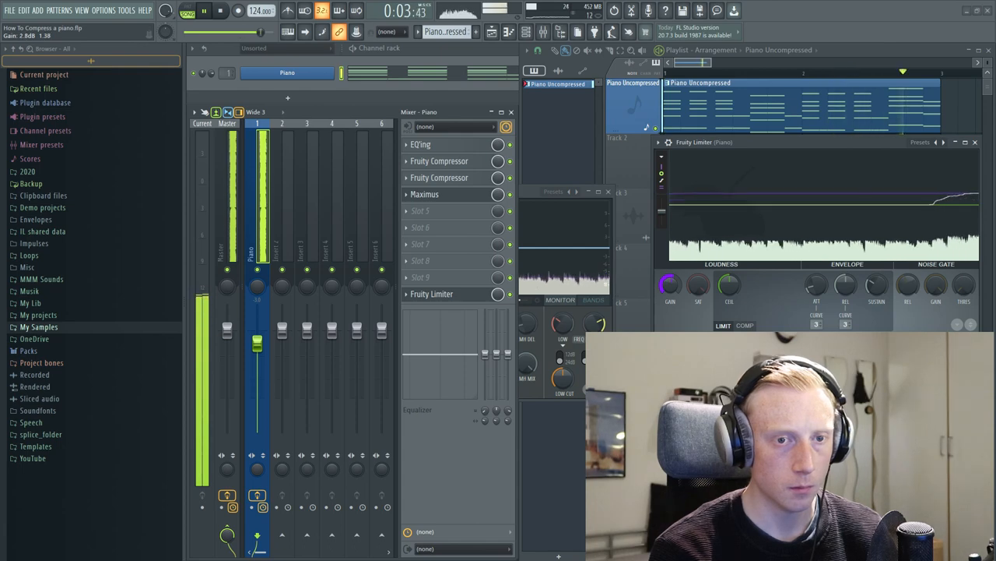
pyautogui.click(219, 10)
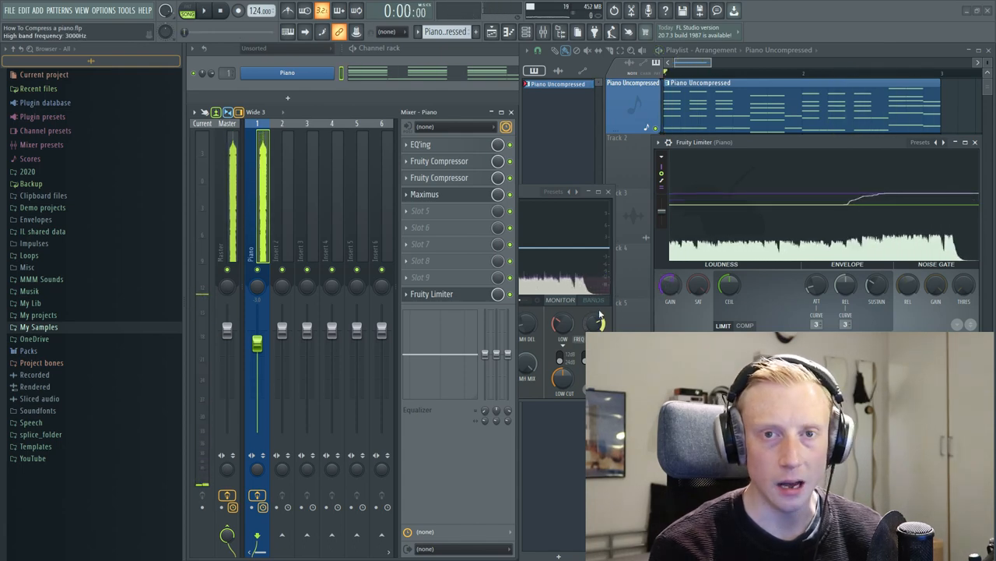